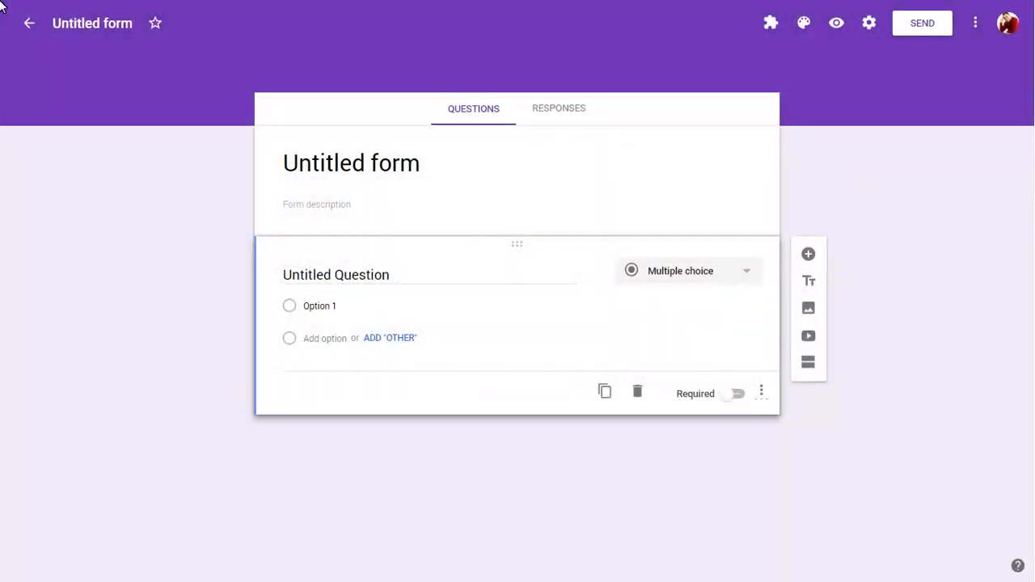
mouse_move(699, 26)
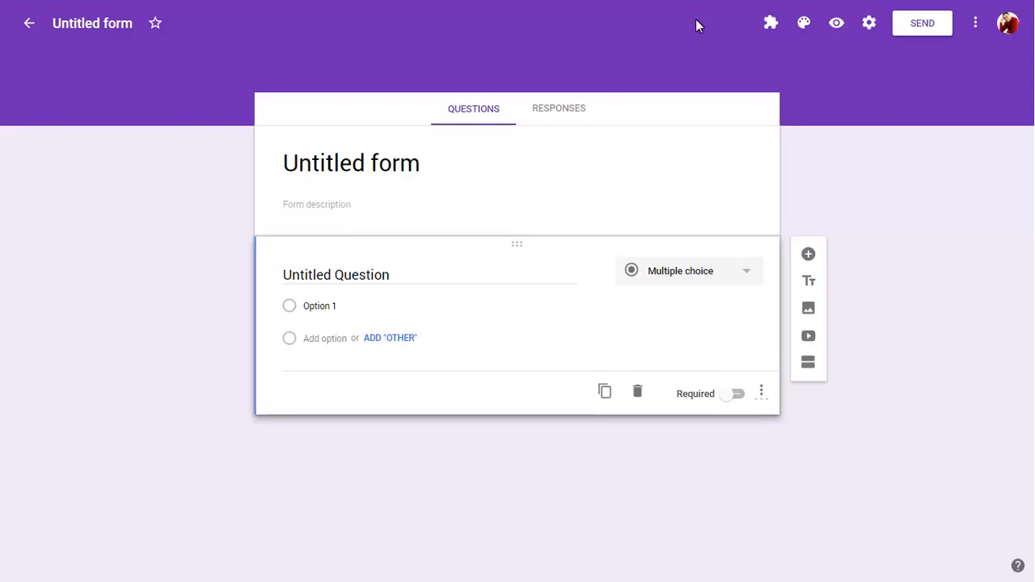
- Bring up the form's Theme Options panel from the palette icon
click(802, 23)
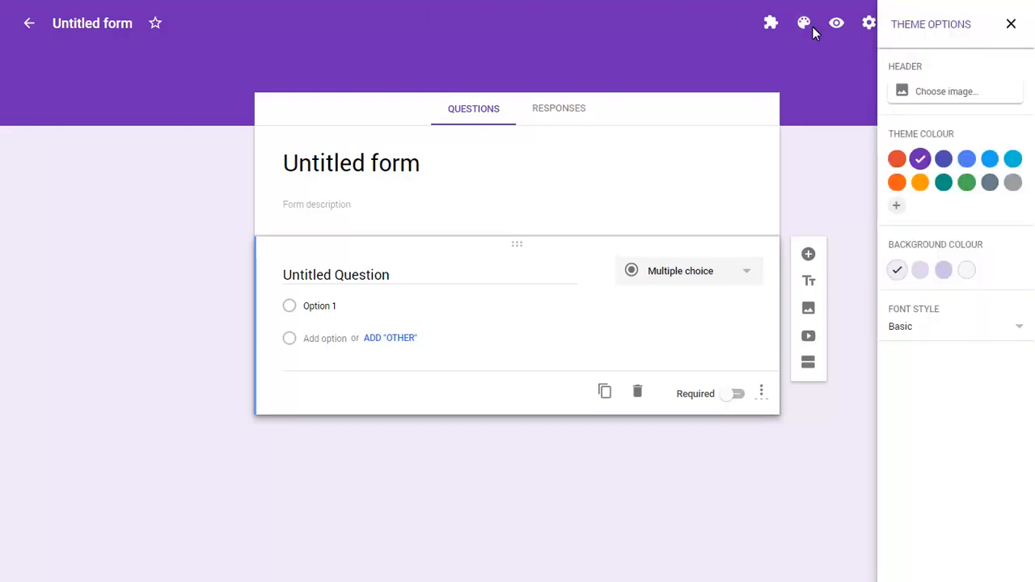
- Upload form_header.png from the computer as the form's header image
click(944, 91)
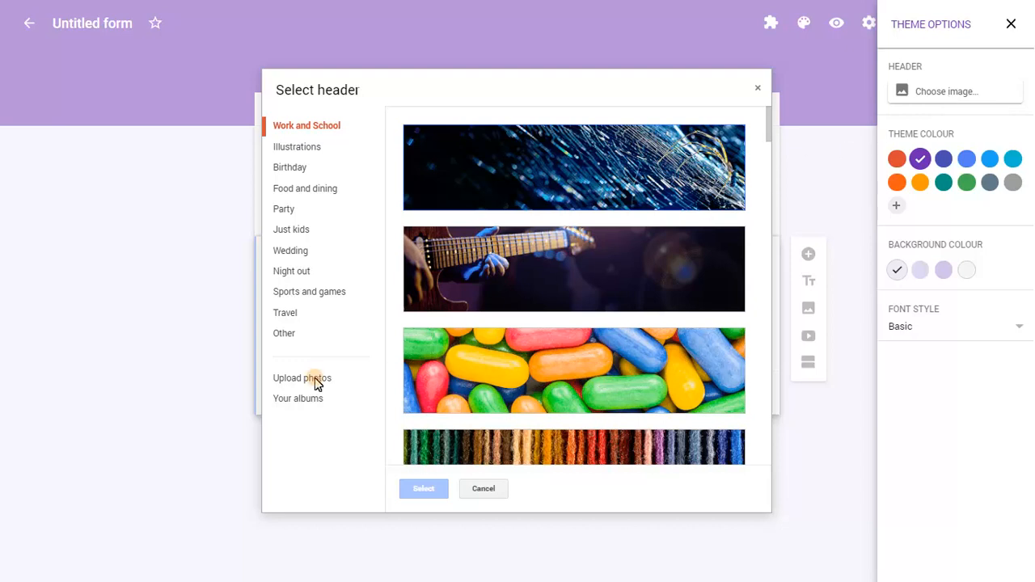
click(301, 378)
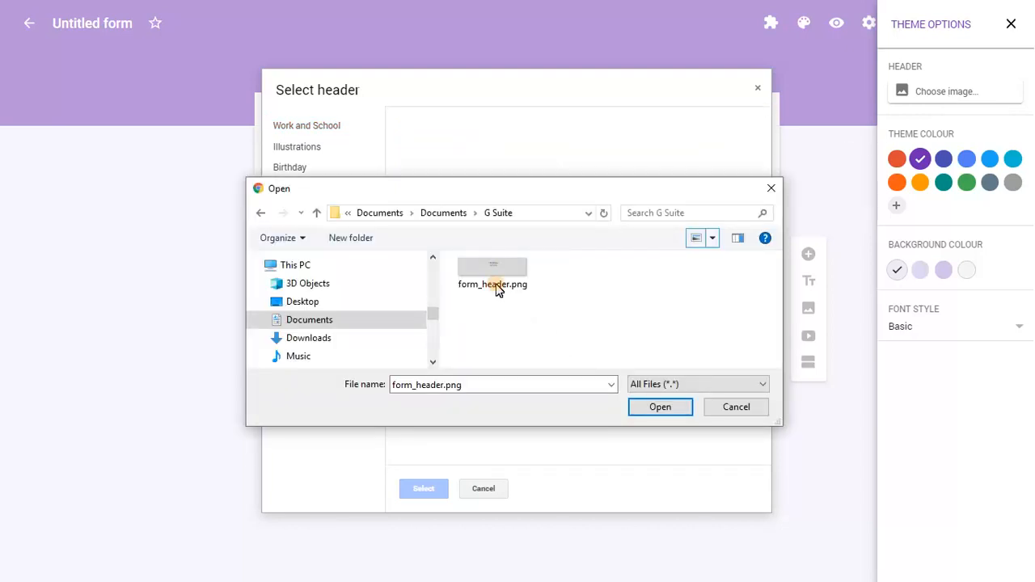
click(660, 407)
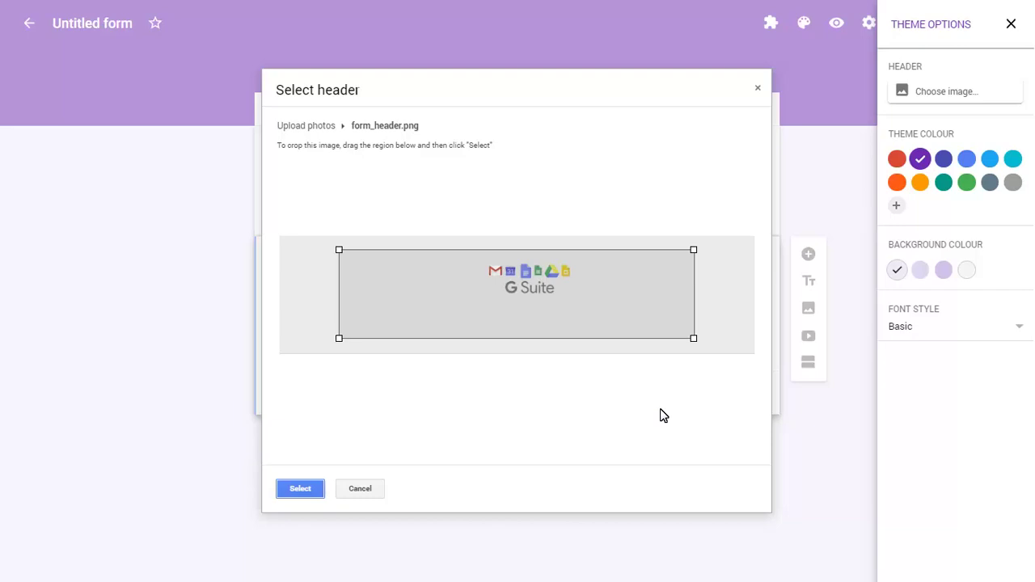
mouse_move(340, 252)
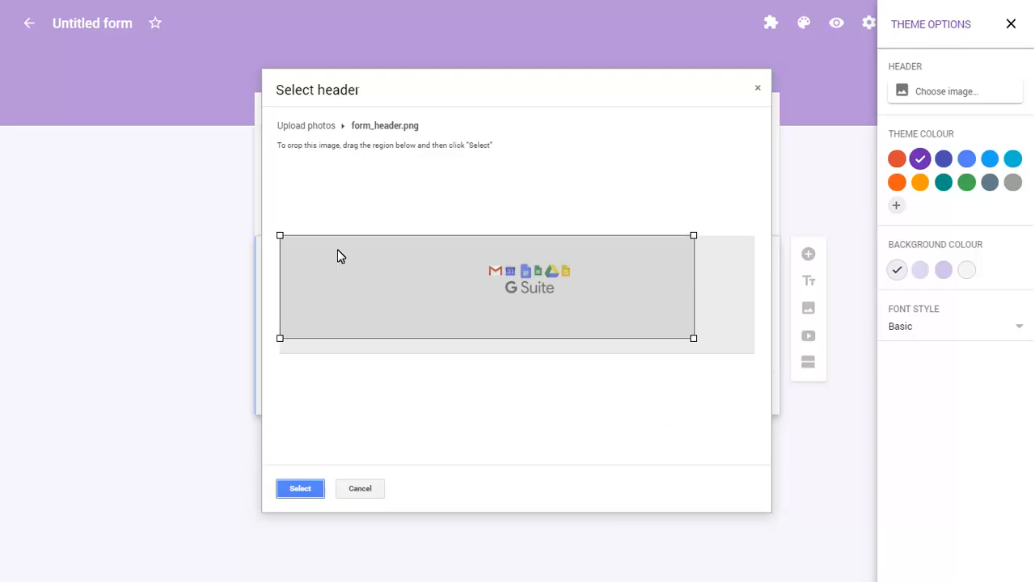
- Crop the G Suite logo to its full area and confirm it as the header
drag(692, 338, 754, 353)
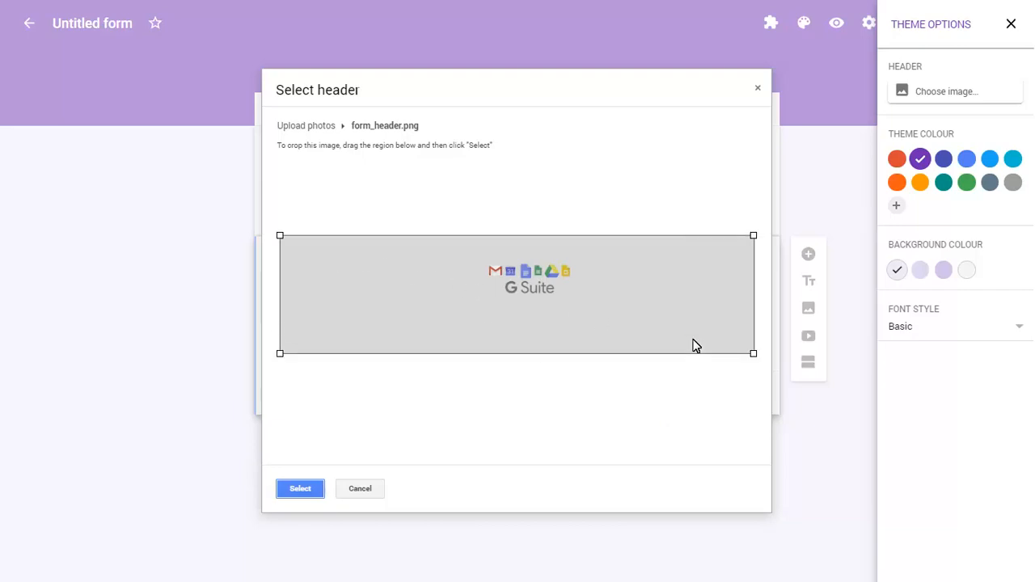
mouse_move(440, 446)
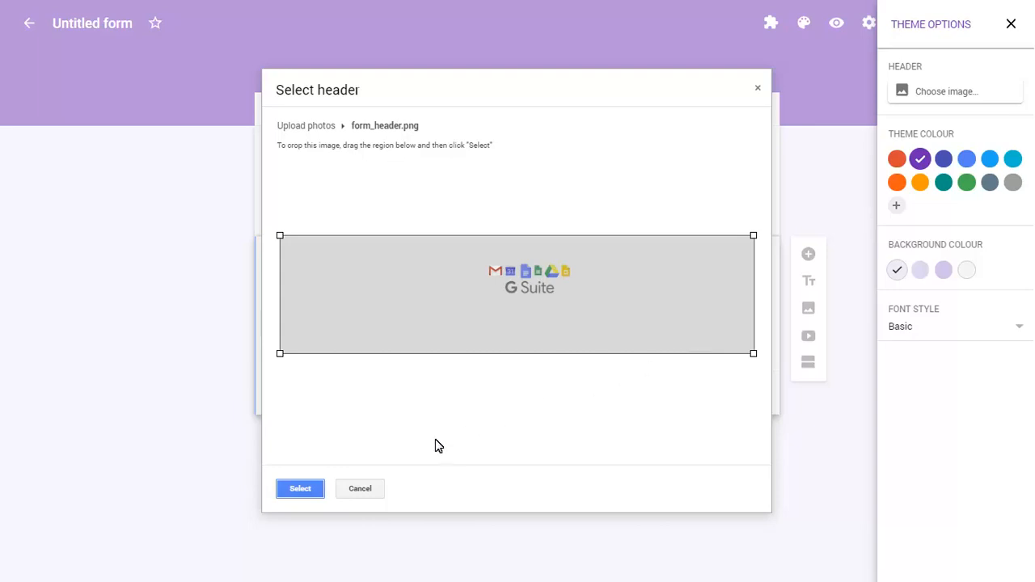
click(300, 488)
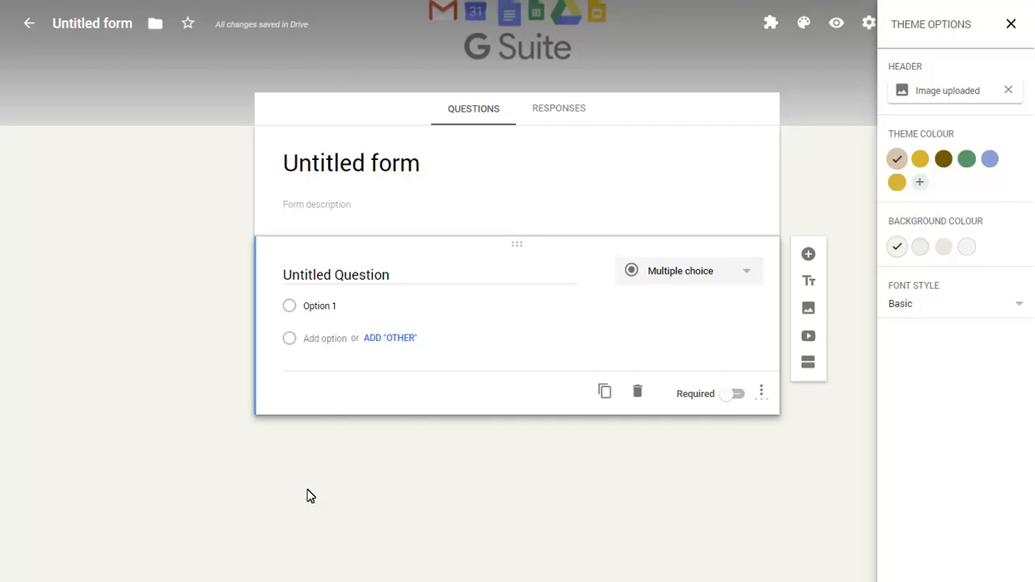
- Apply the blue-violet theme colour and view the finished form in preview
click(990, 158)
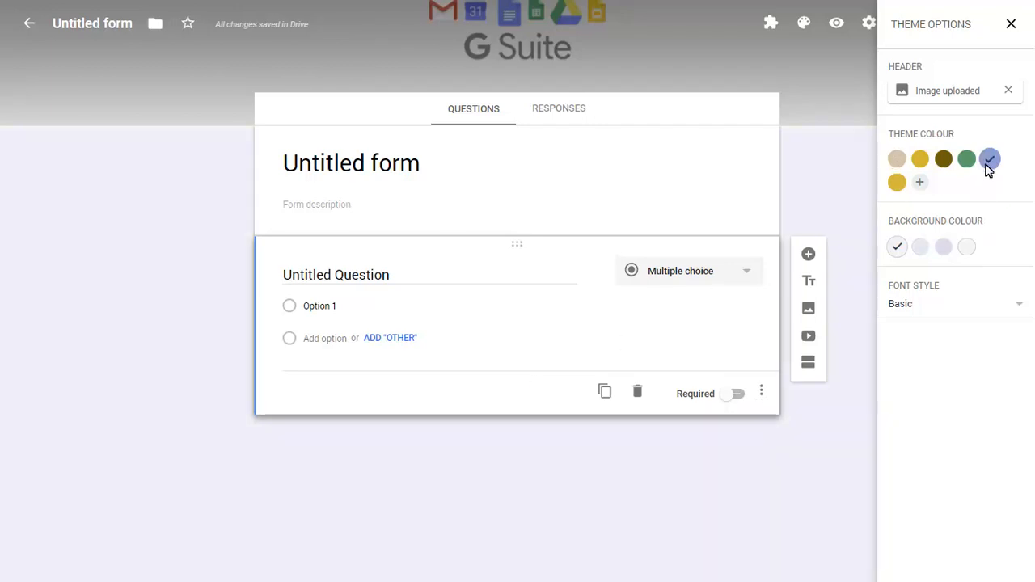
click(1011, 24)
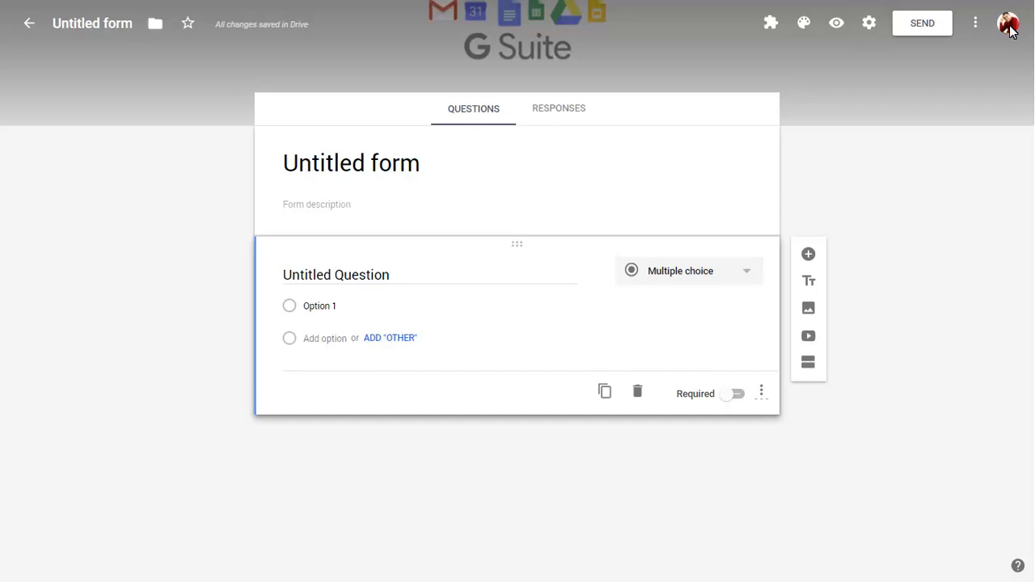
mouse_move(1000, 29)
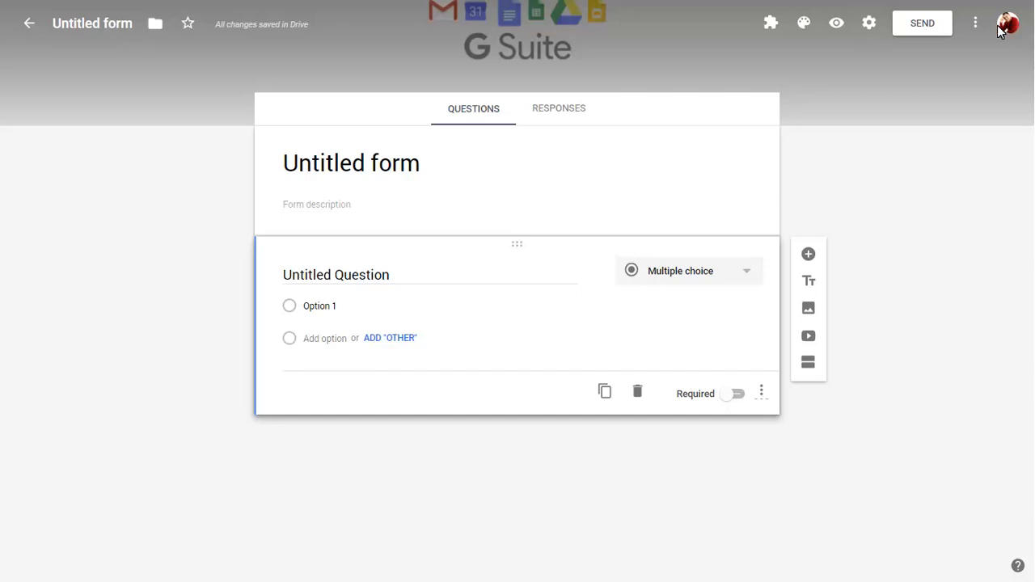
click(836, 22)
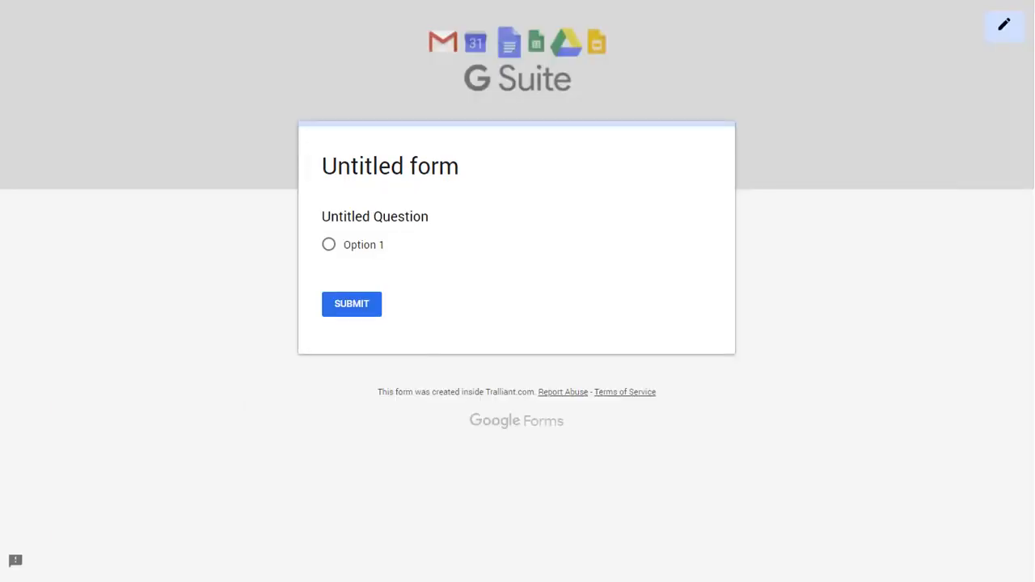